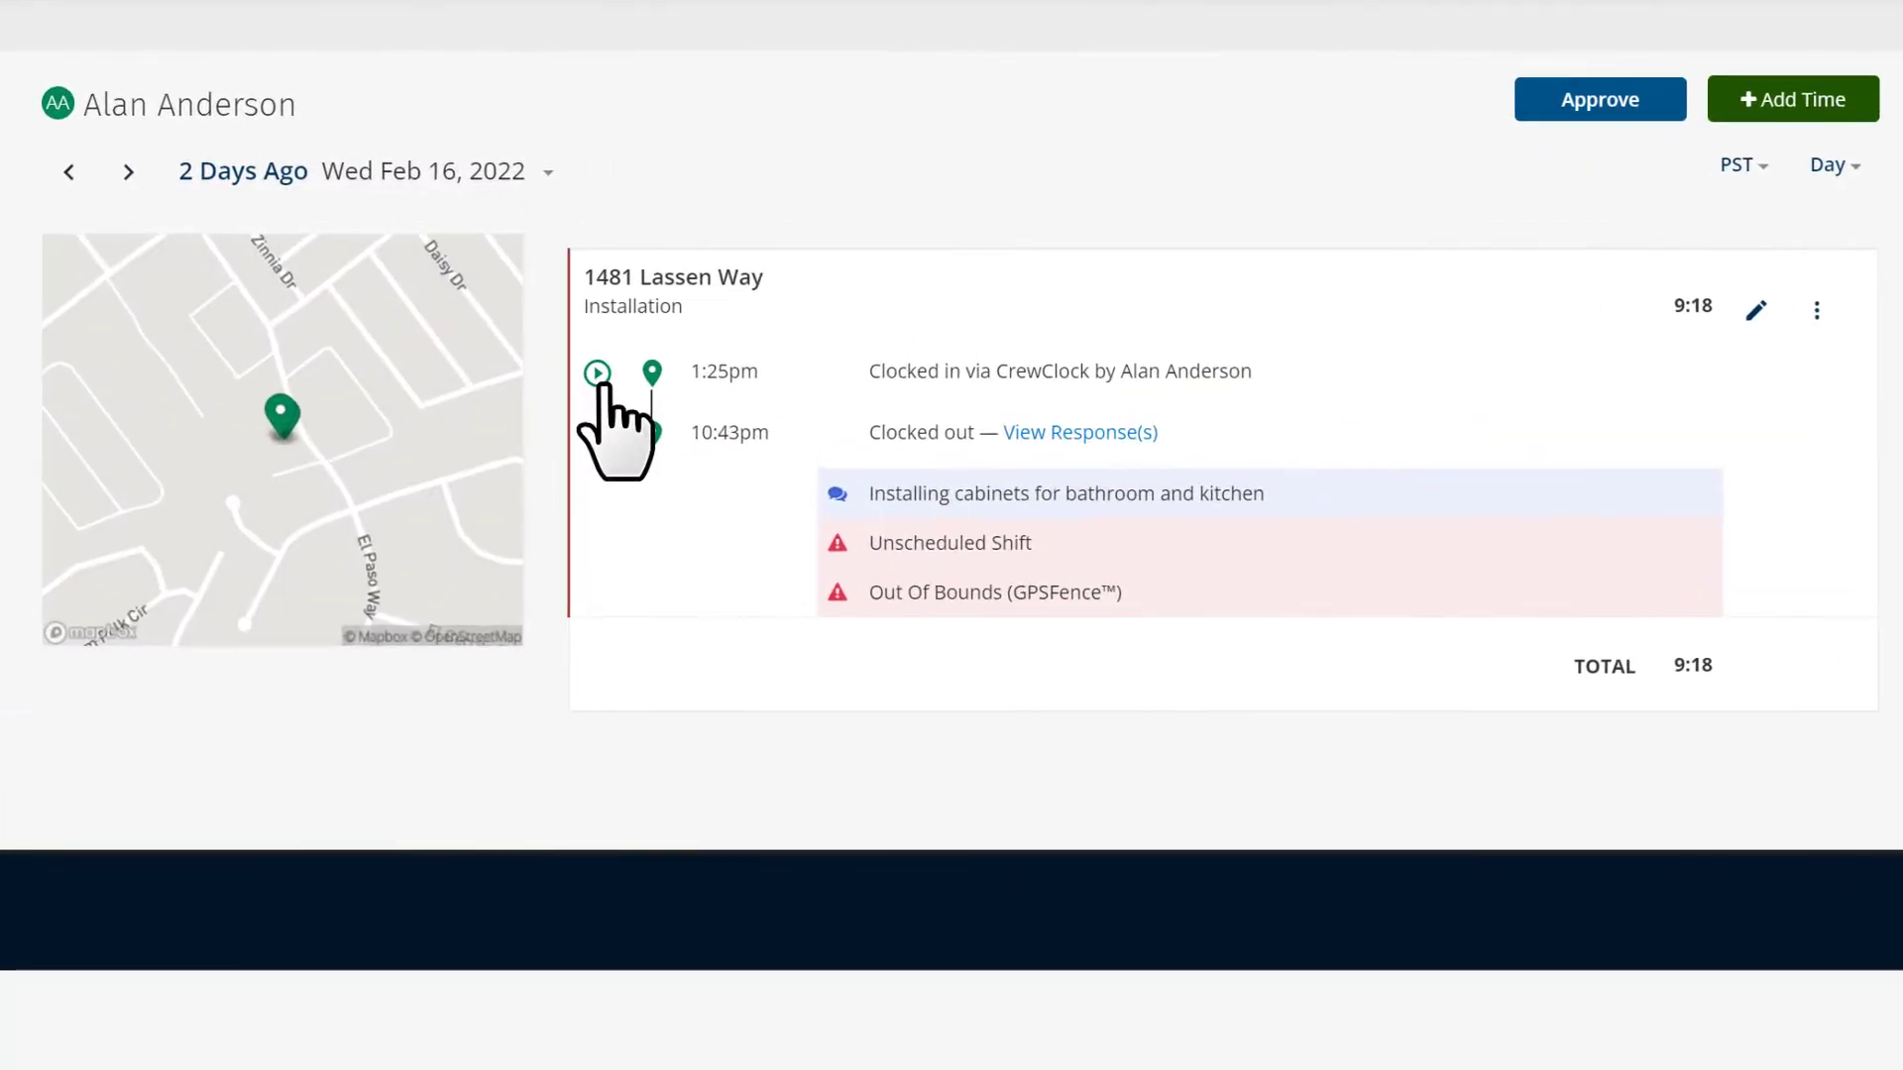
{"action": "left_click", "coordinate": [594, 372]}
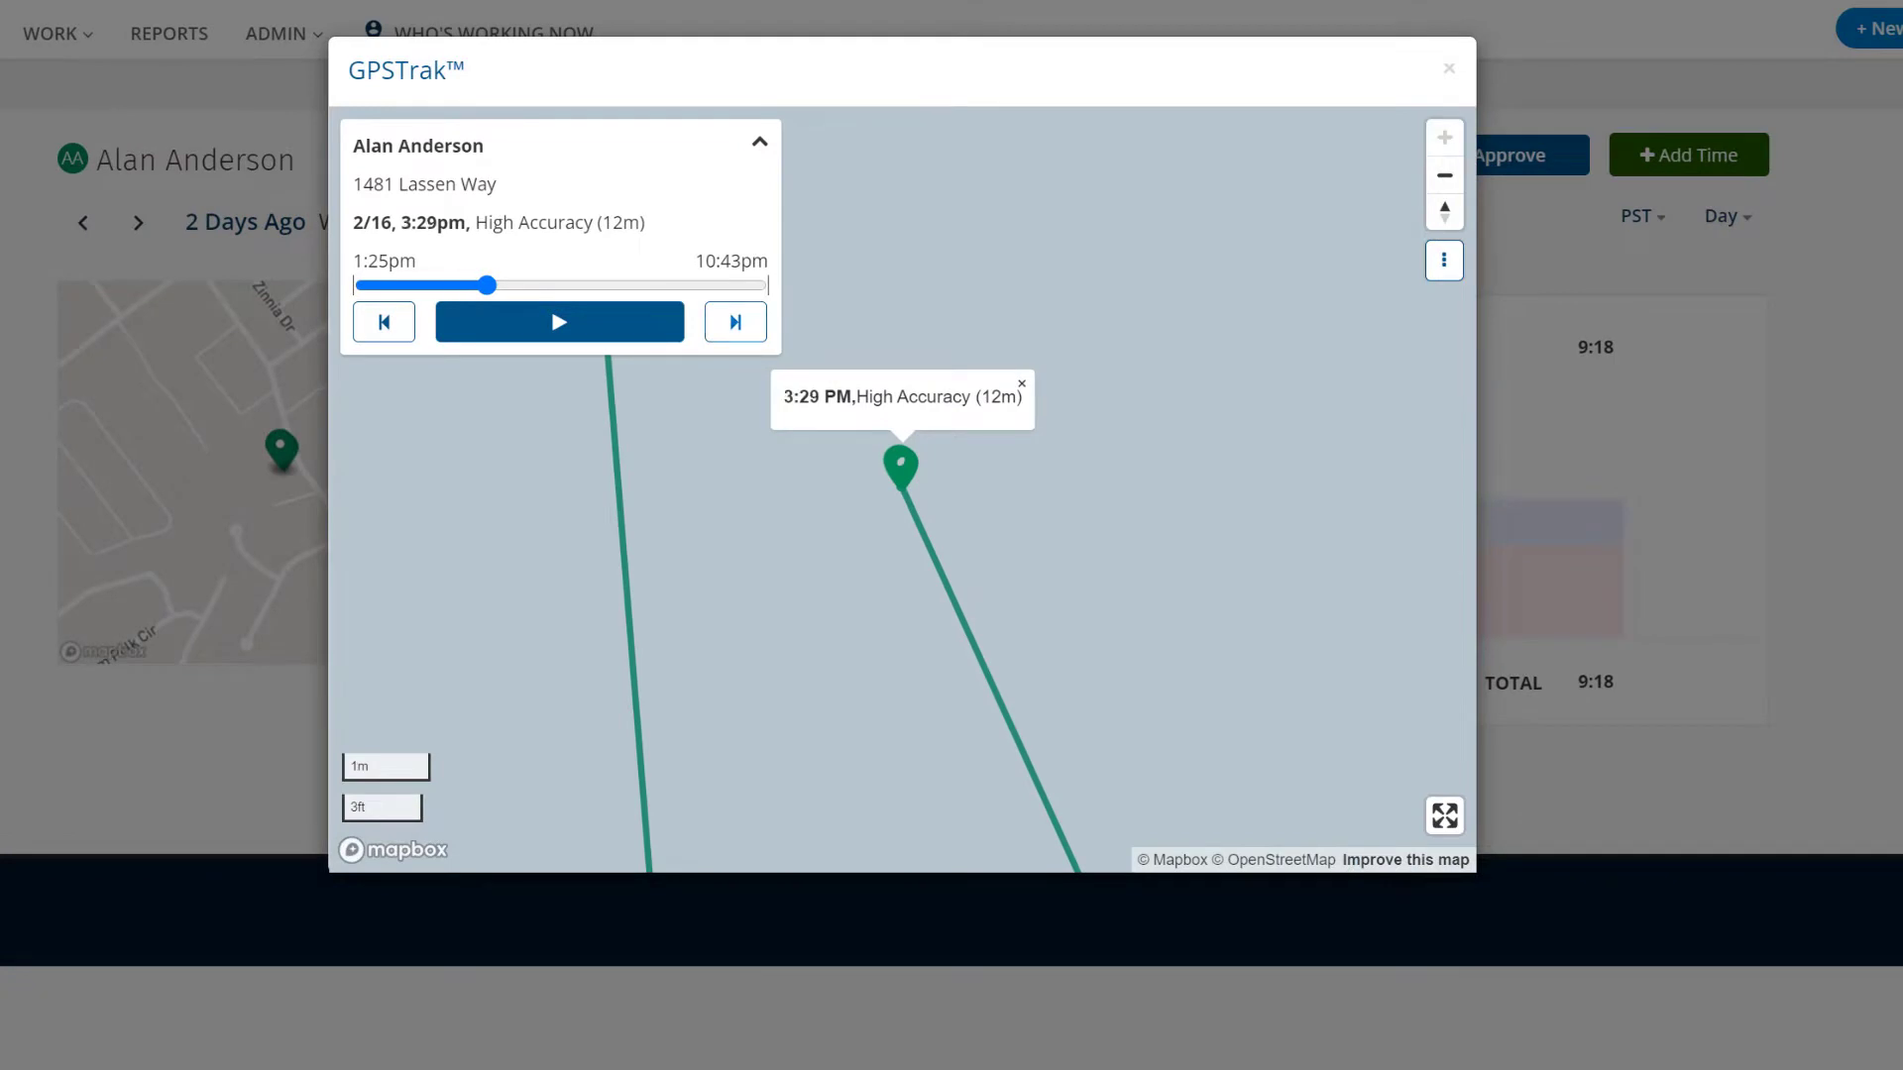
{"action": "left_click_drag", "start_coordinate": [491, 285], "coordinate": [527, 286]}
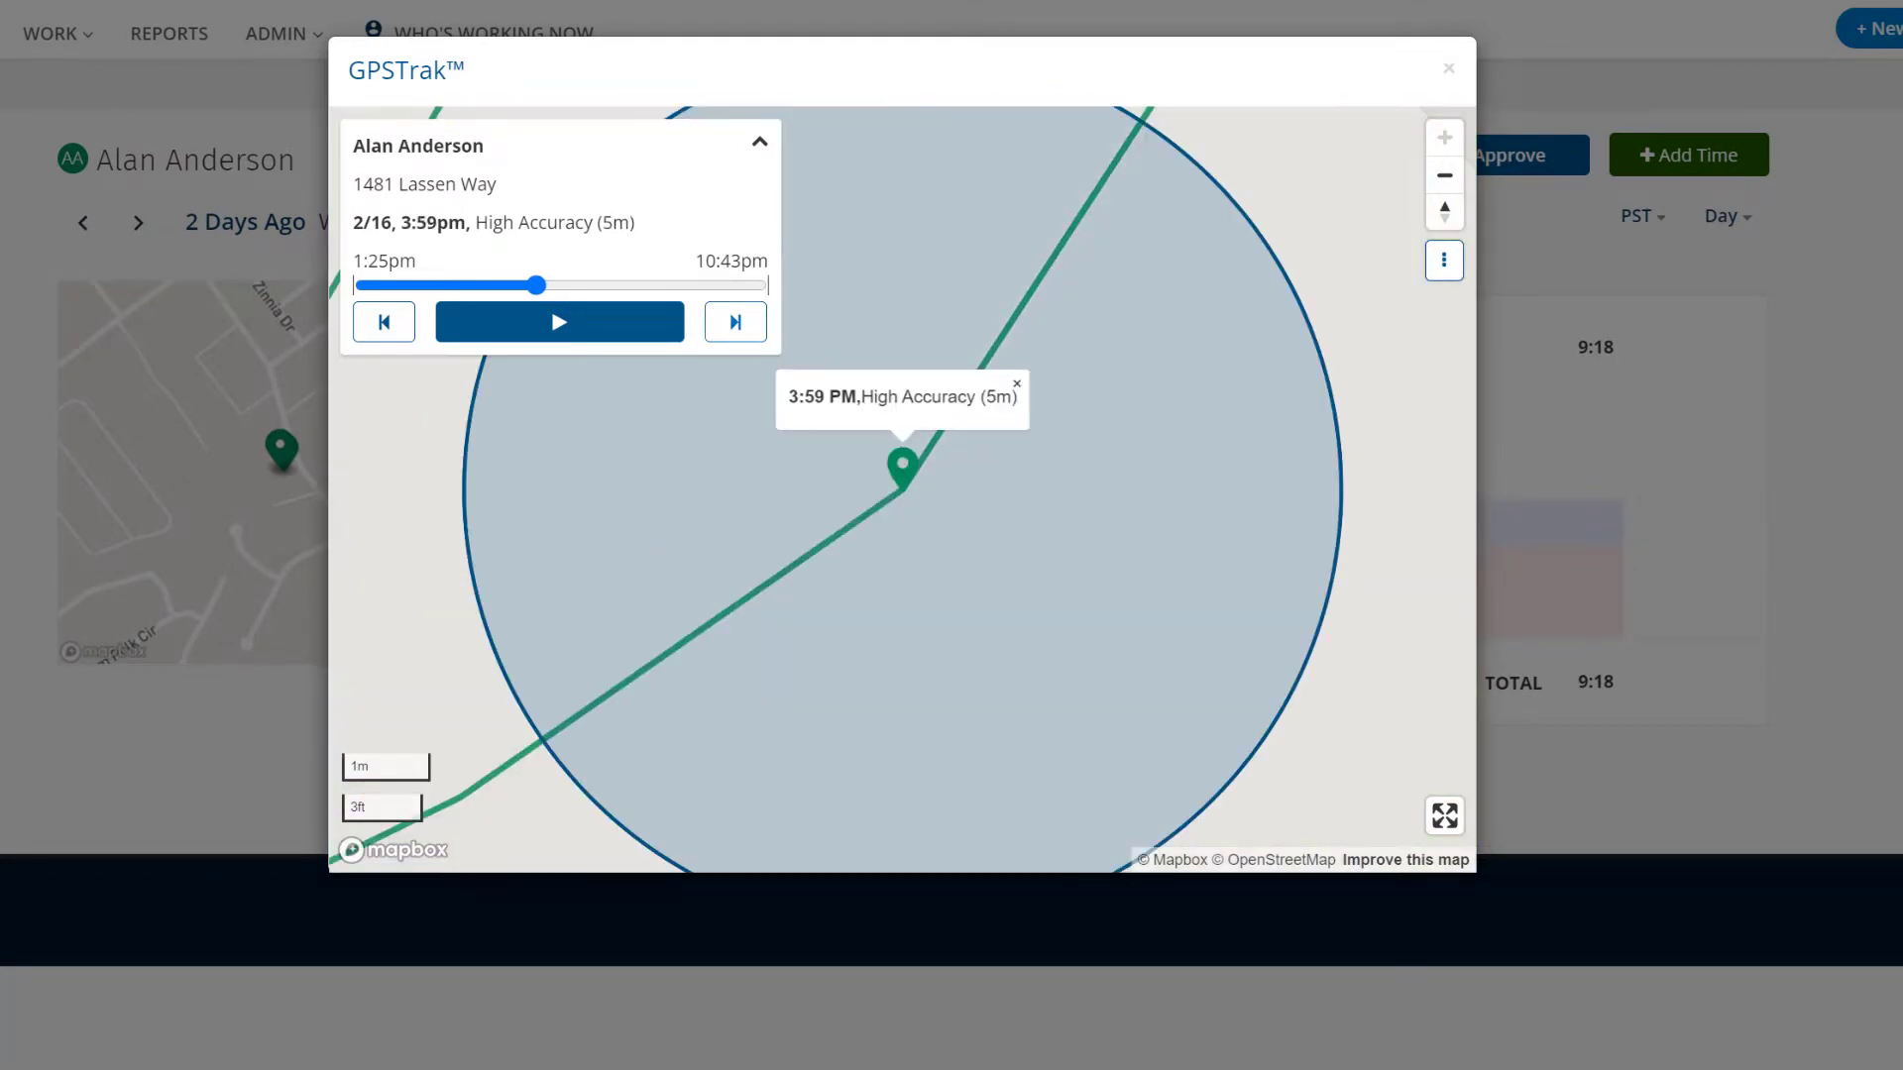
{"action": "left_click_drag", "start_coordinate": [532, 283], "coordinate": [612, 283]}
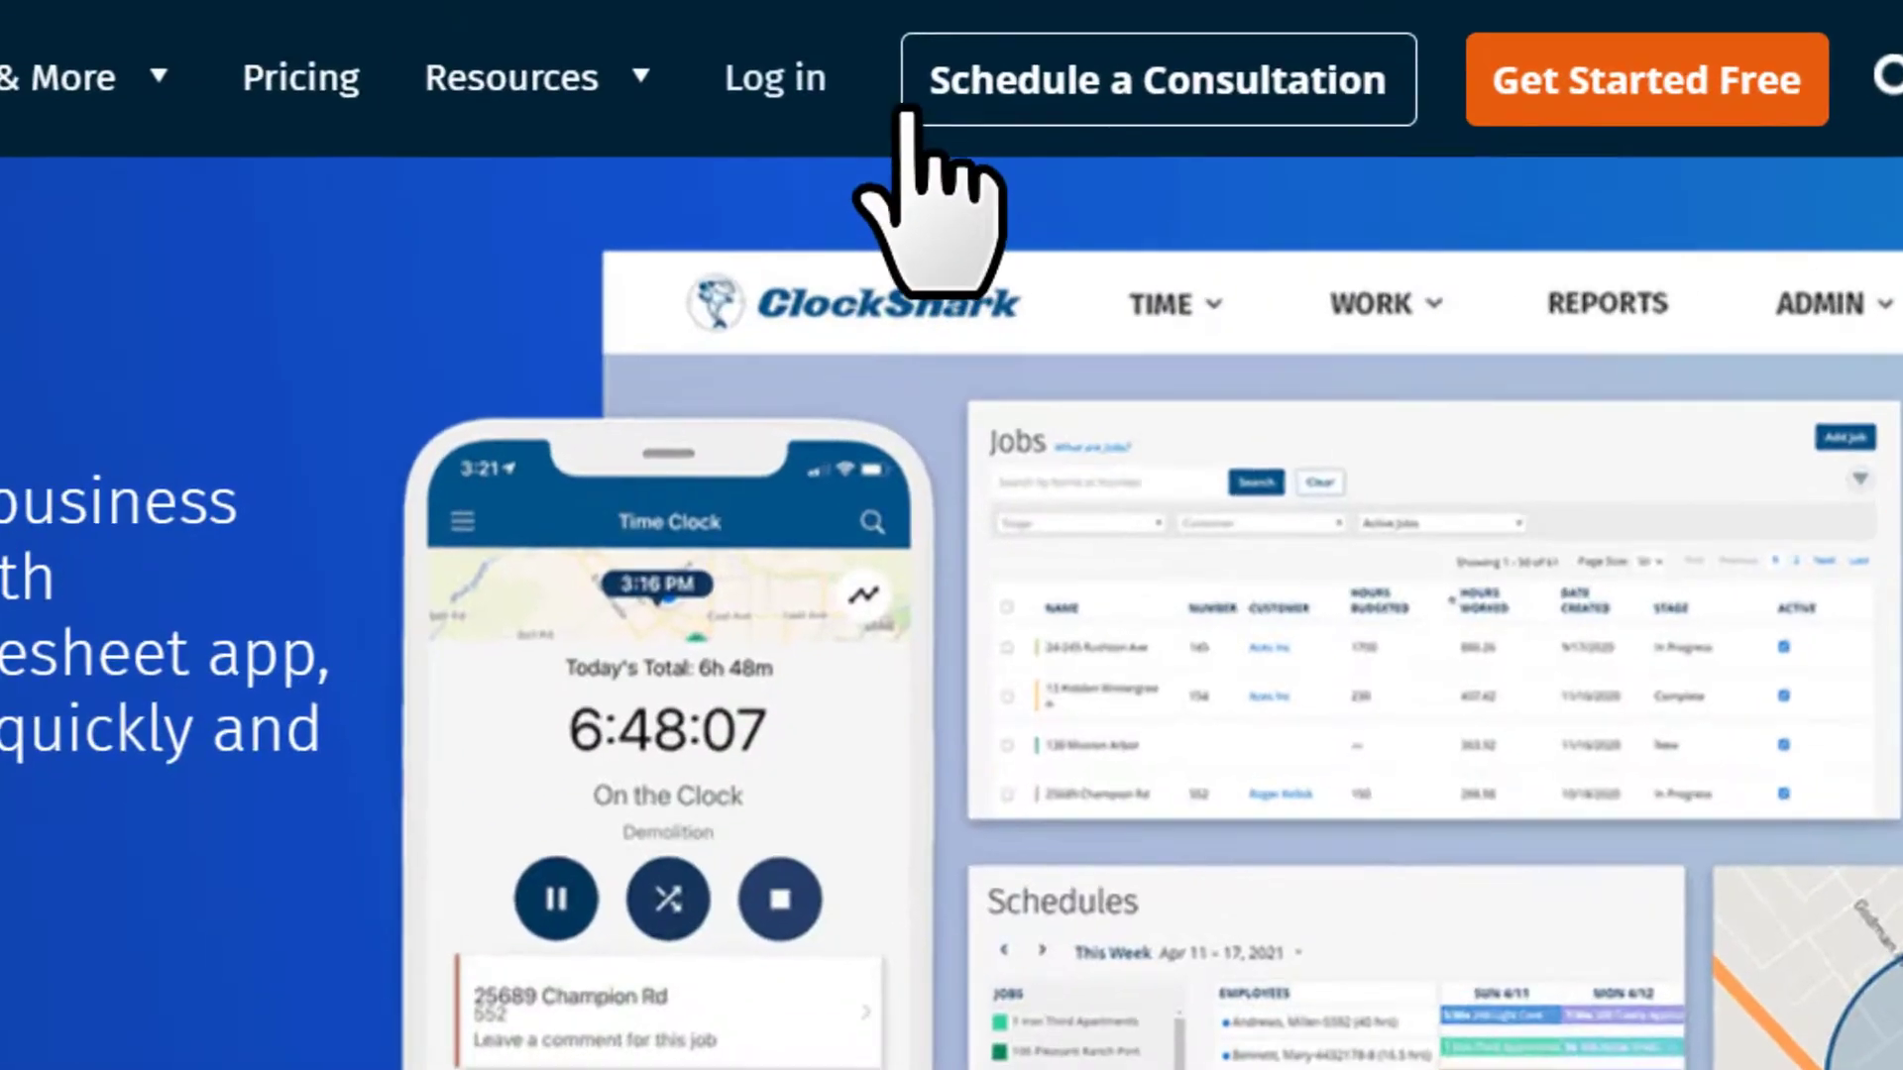
Go to Admin > Employees and show an employee's Time Clock settings.
{"action": "left_click", "coordinate": [775, 75]}
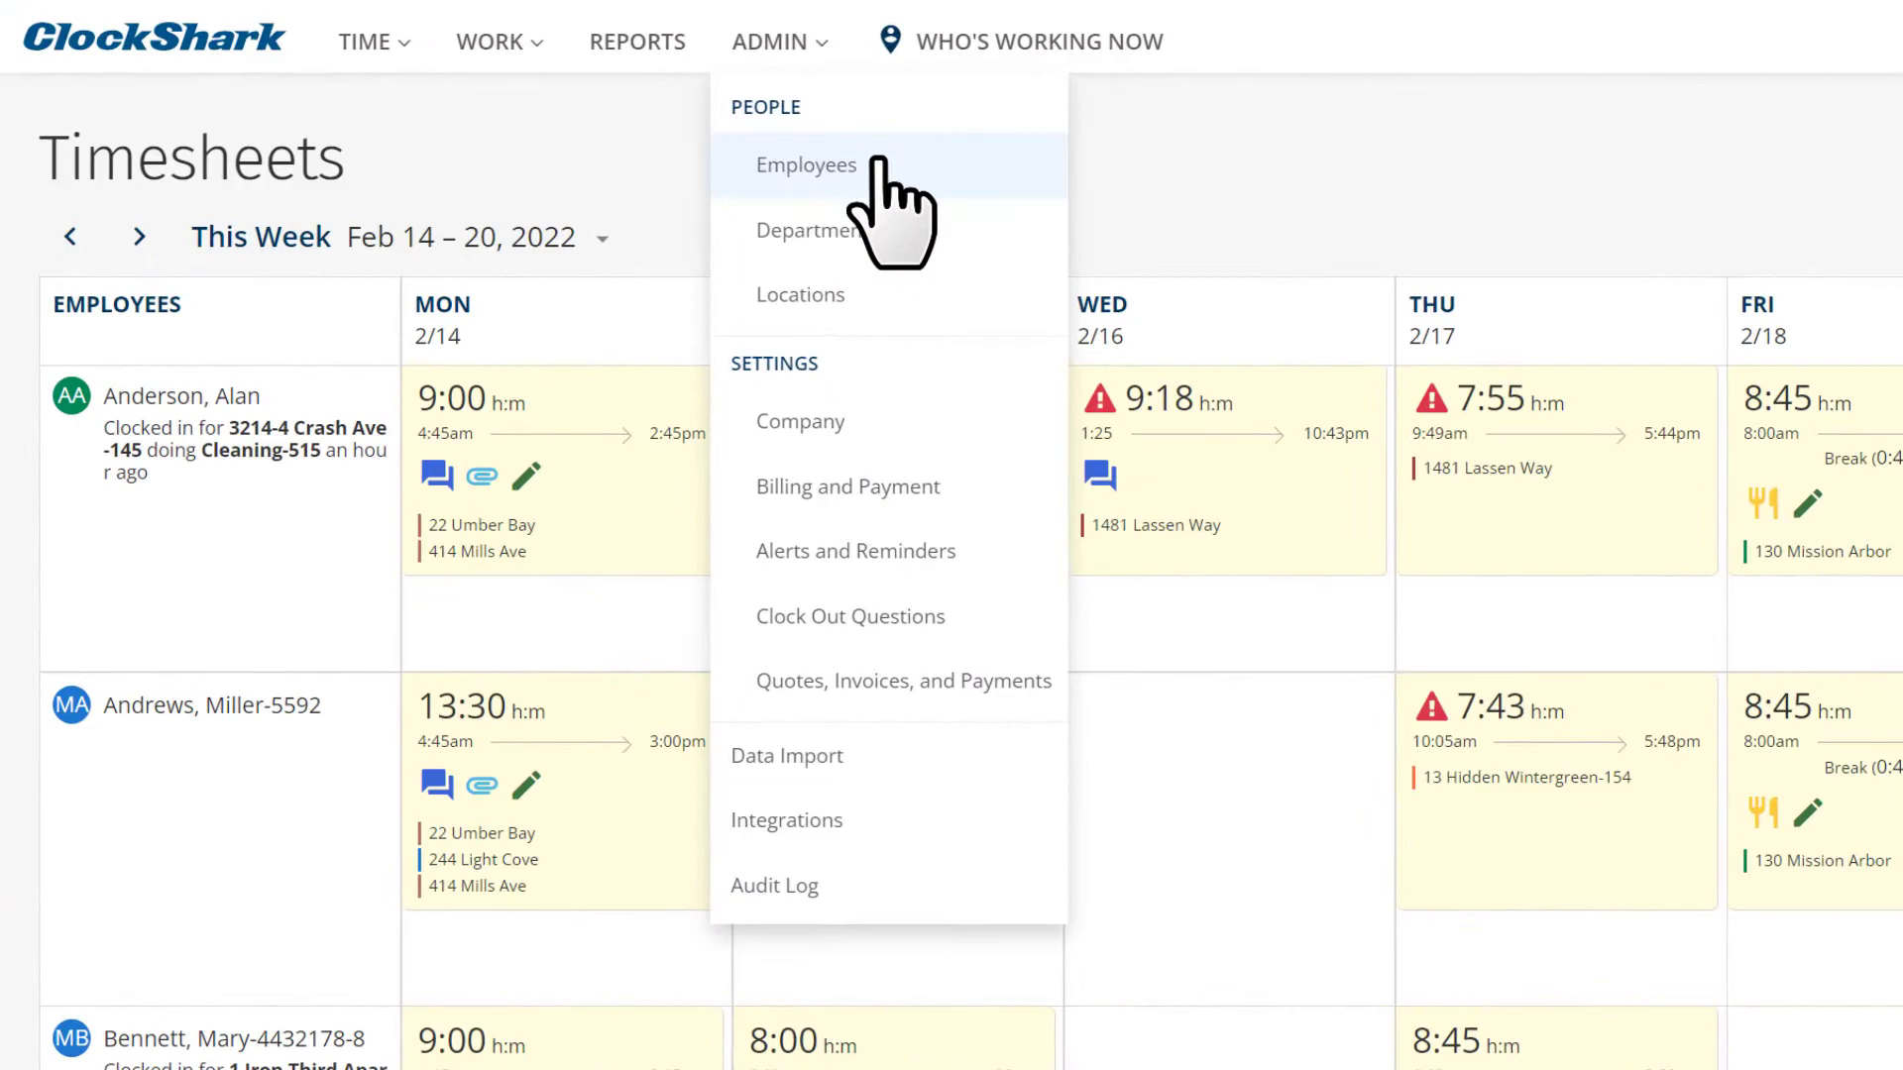
{"action": "left_click", "coordinate": [805, 164]}
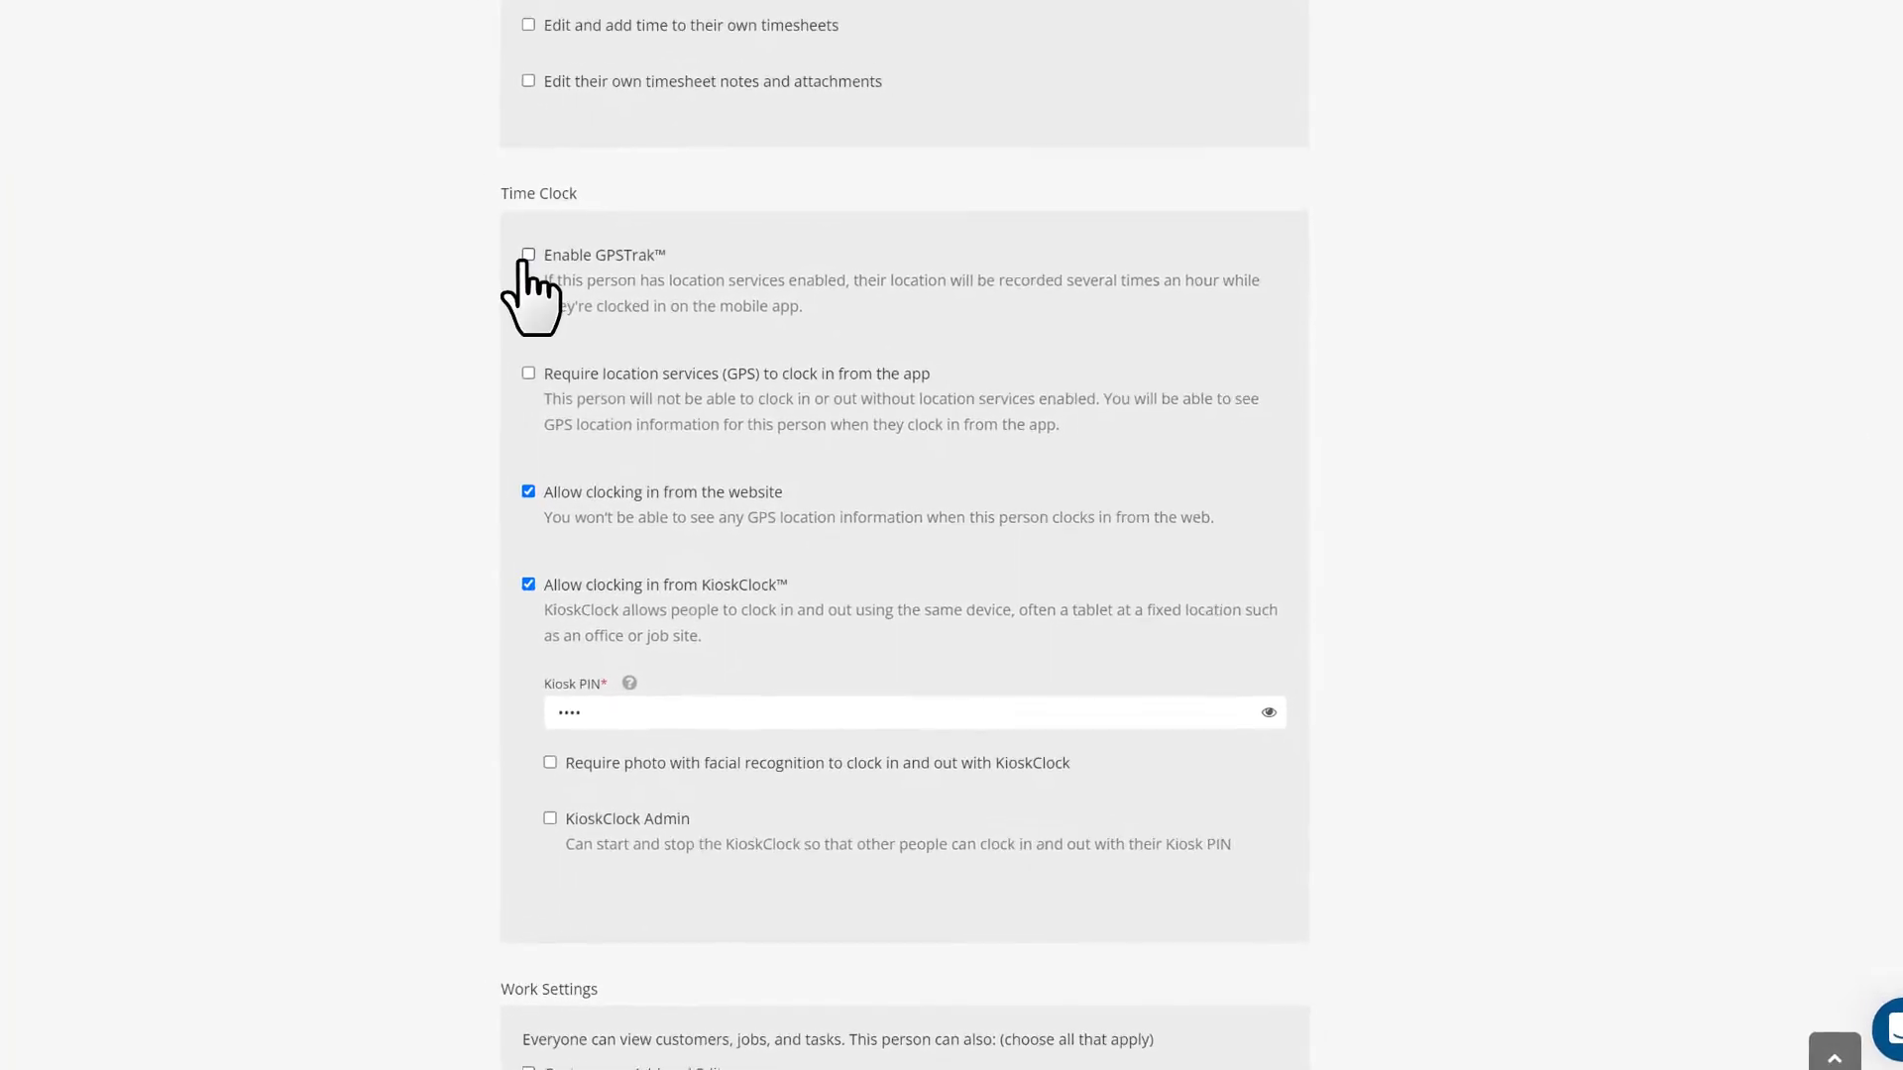
Enable GPSTrak and Require location services (GPS), and disallow clocking in from the website.
{"action": "left_click", "coordinate": [527, 254]}
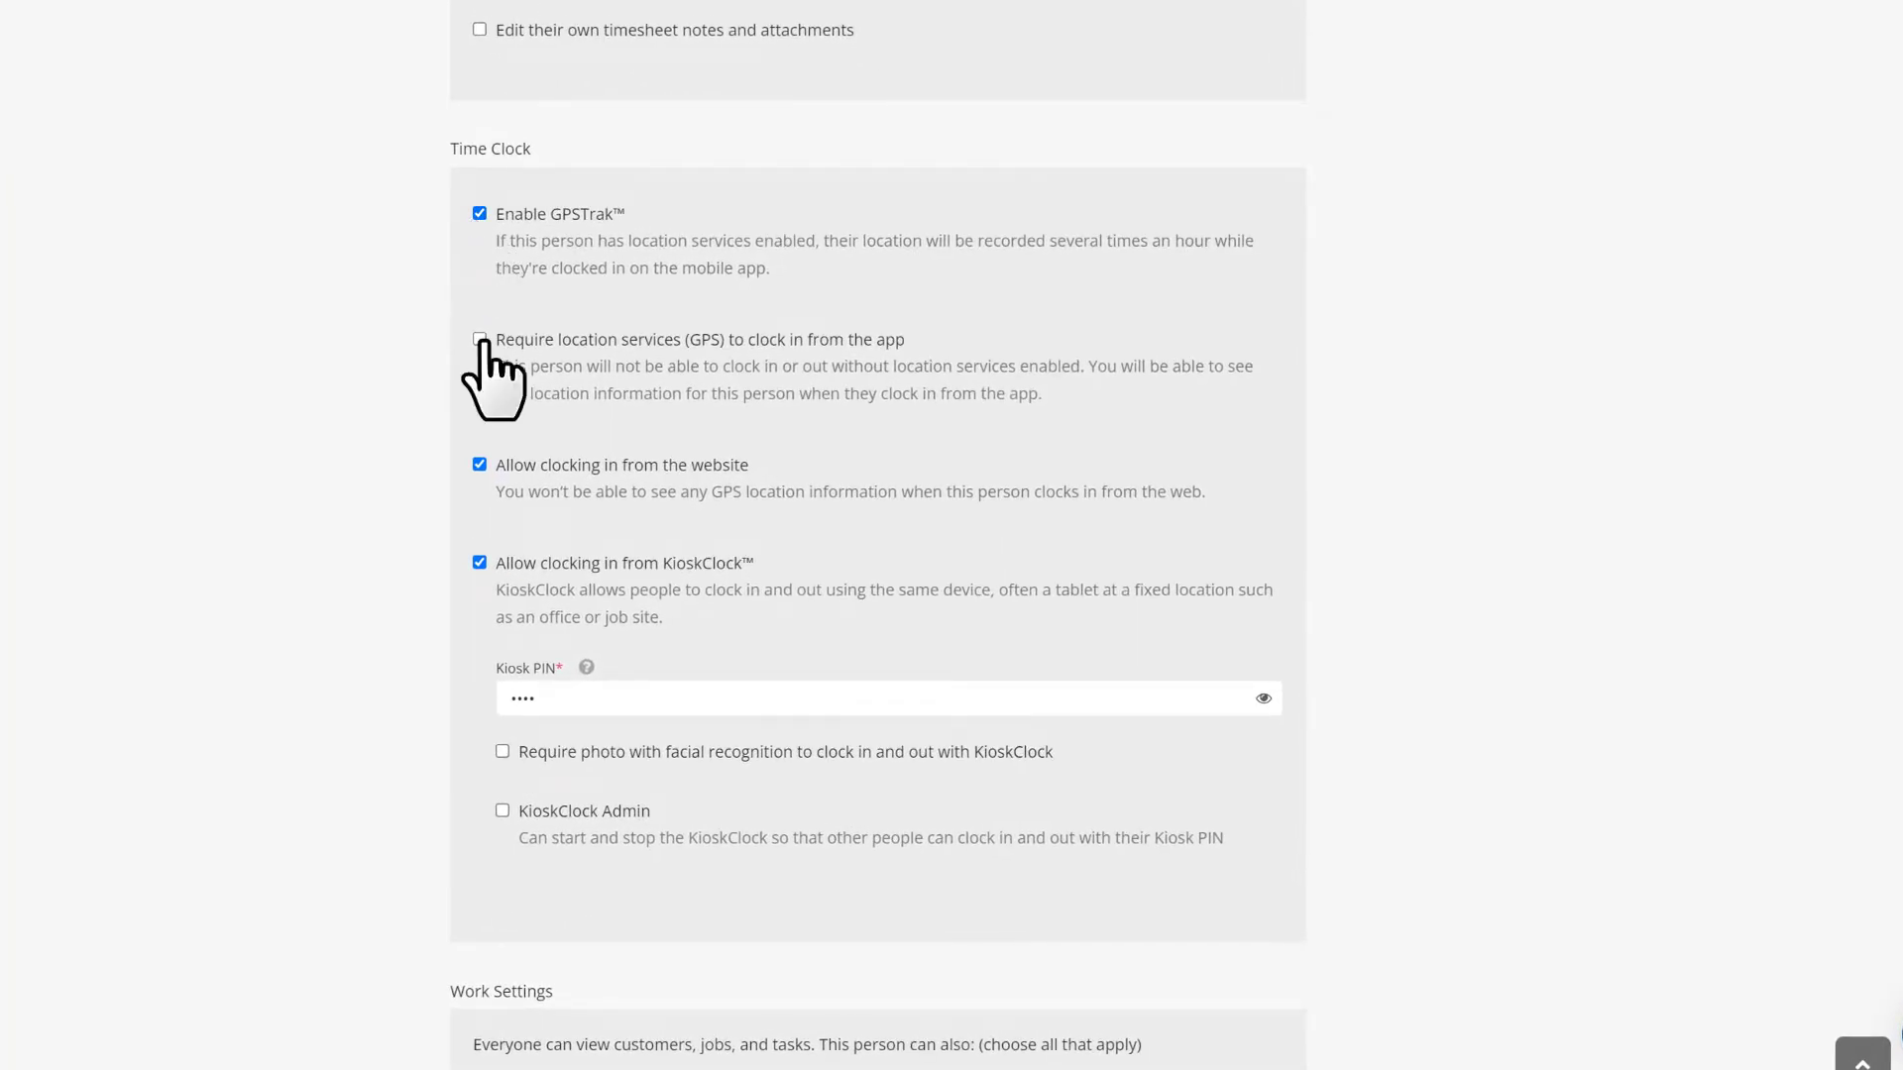
{"action": "left_click", "coordinate": [479, 339]}
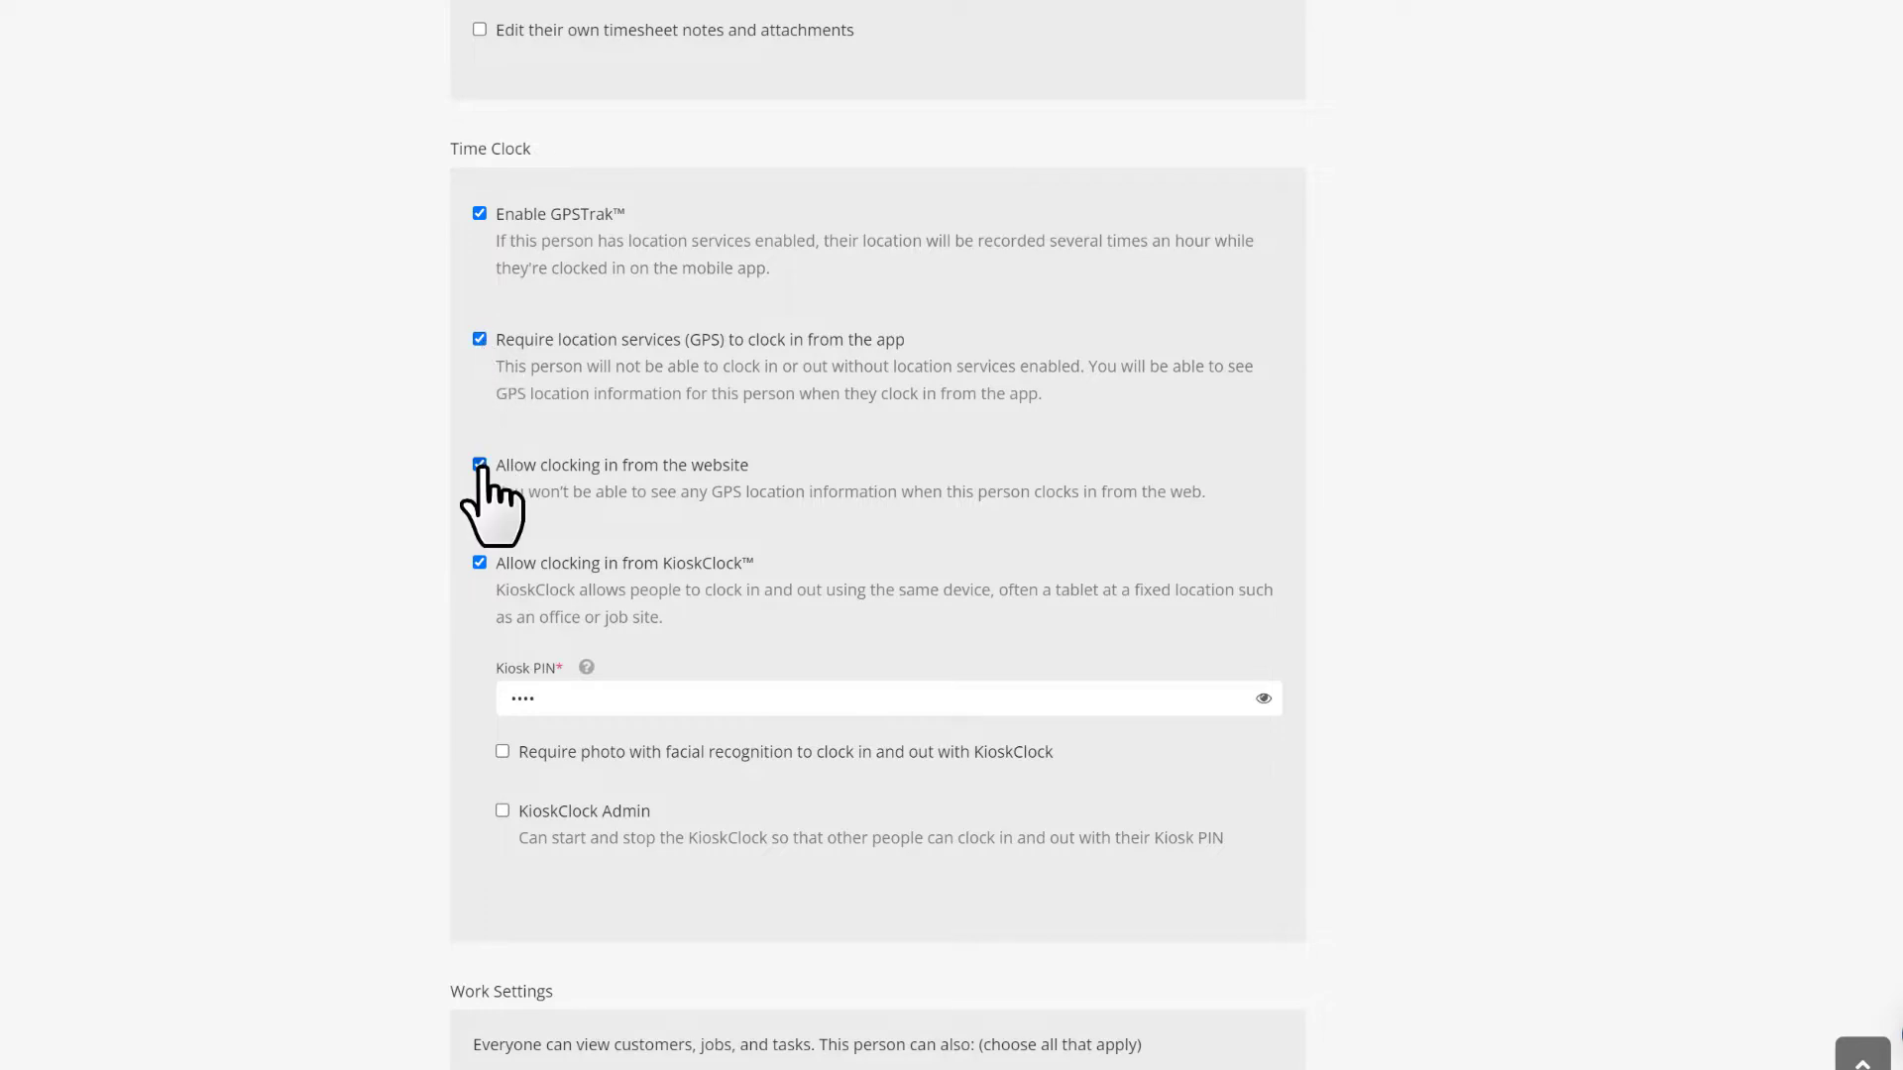
{"action": "left_click", "coordinate": [478, 463]}
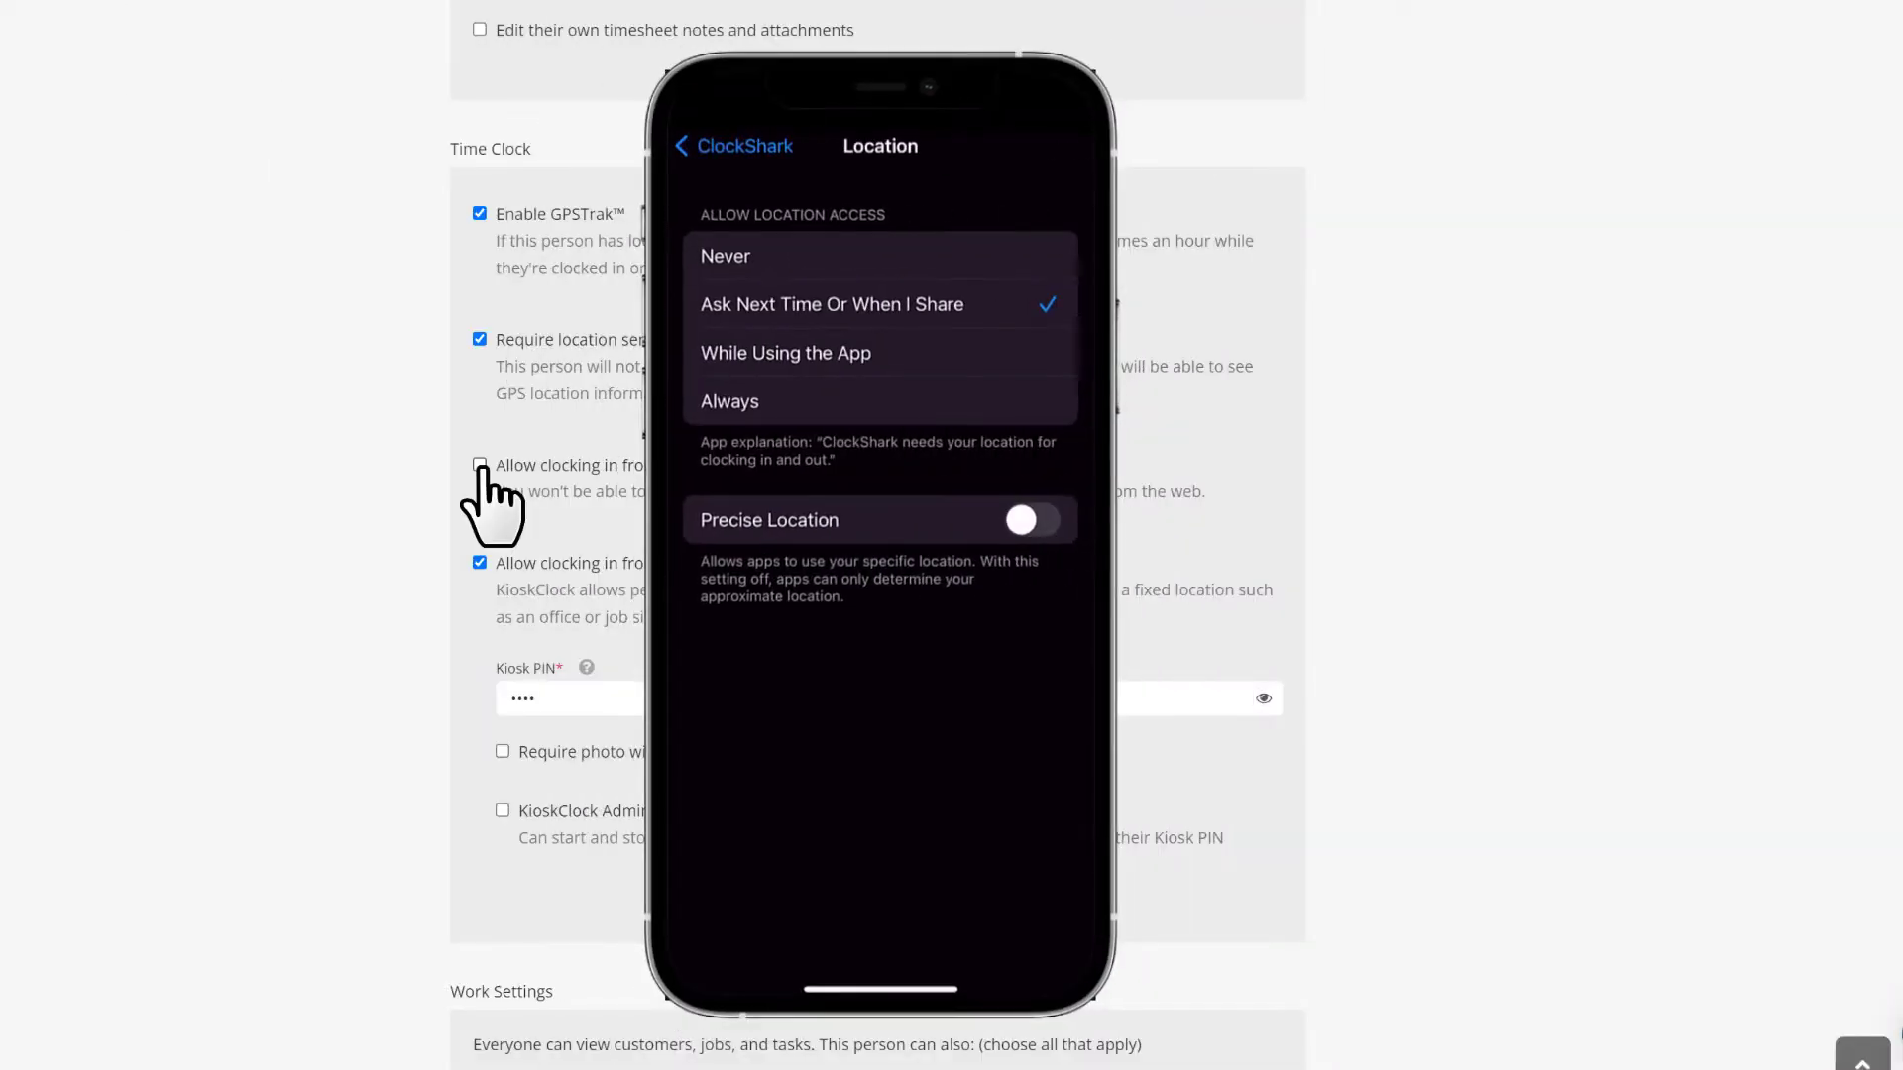
Allow the app location access Always, then show the timesheet clock-in location on the map.
{"action": "left_click", "coordinate": [769, 401]}
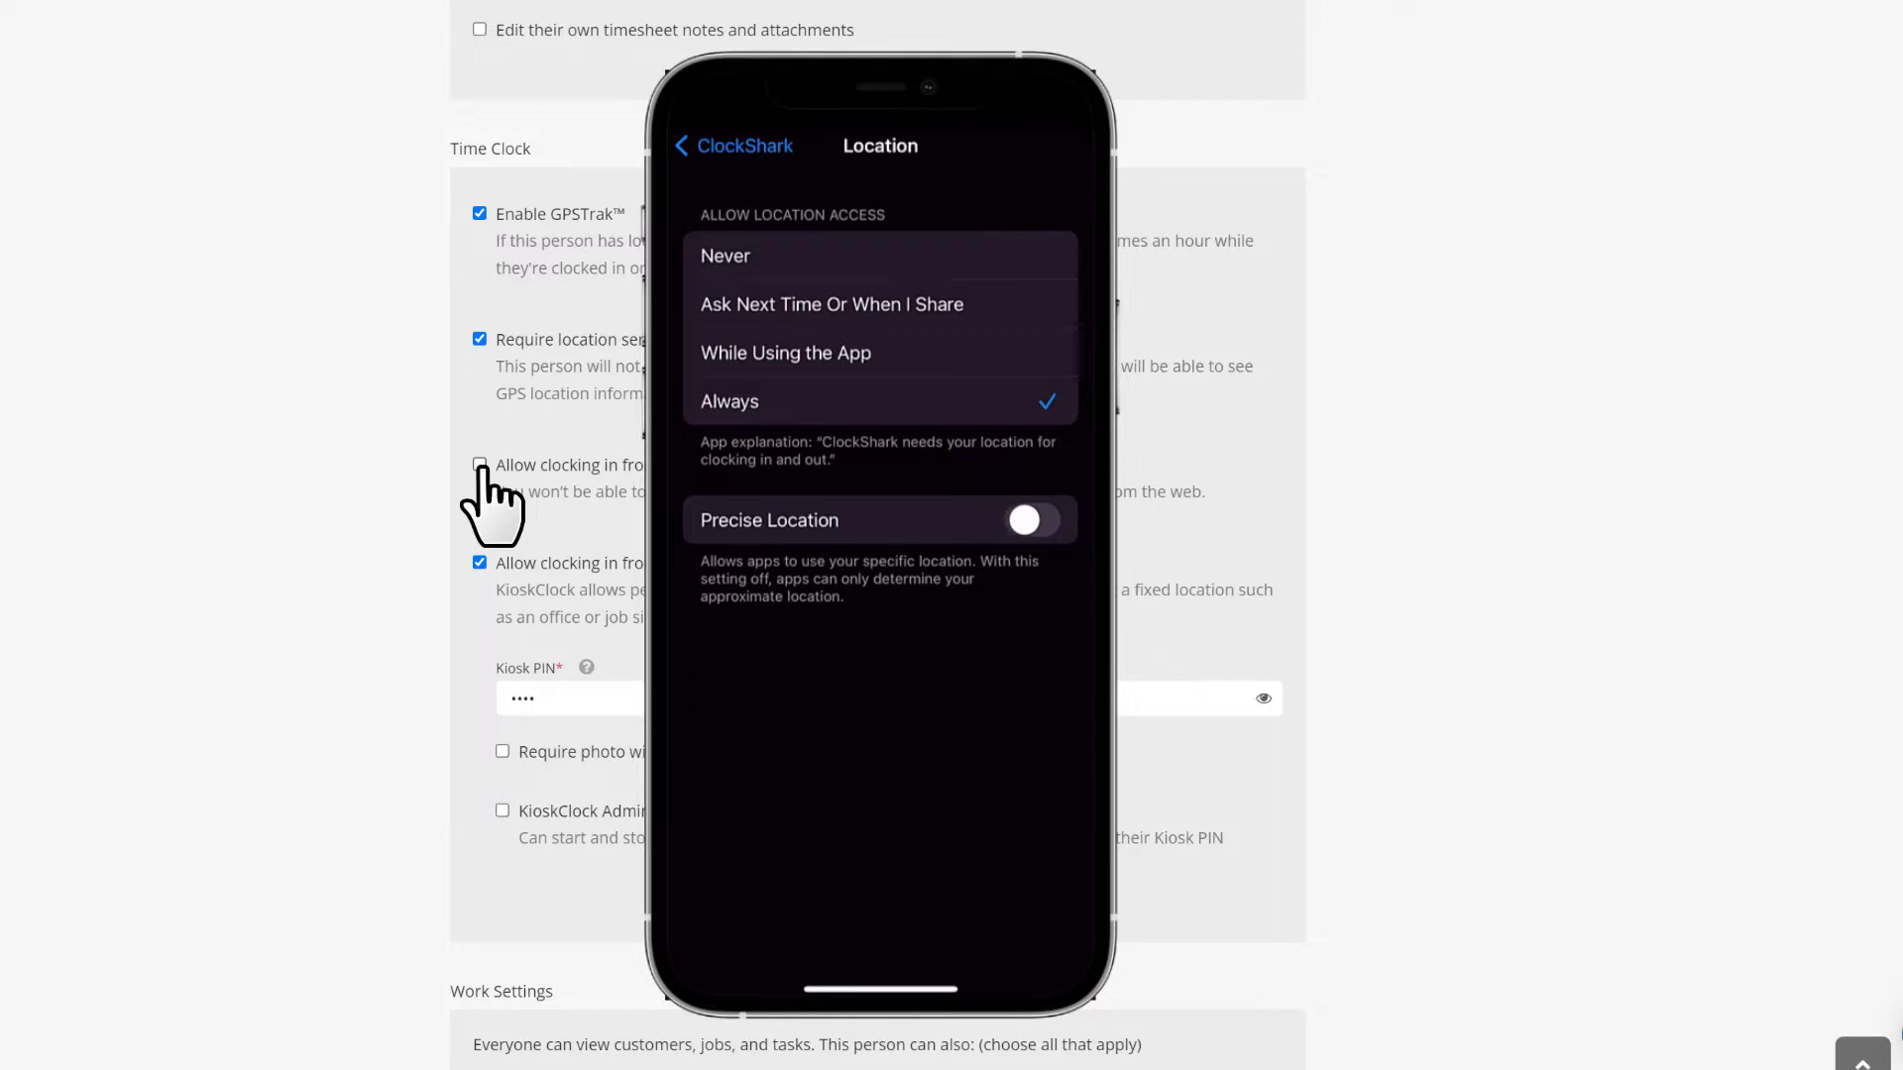
{"action": "left_click", "coordinate": [1033, 519]}
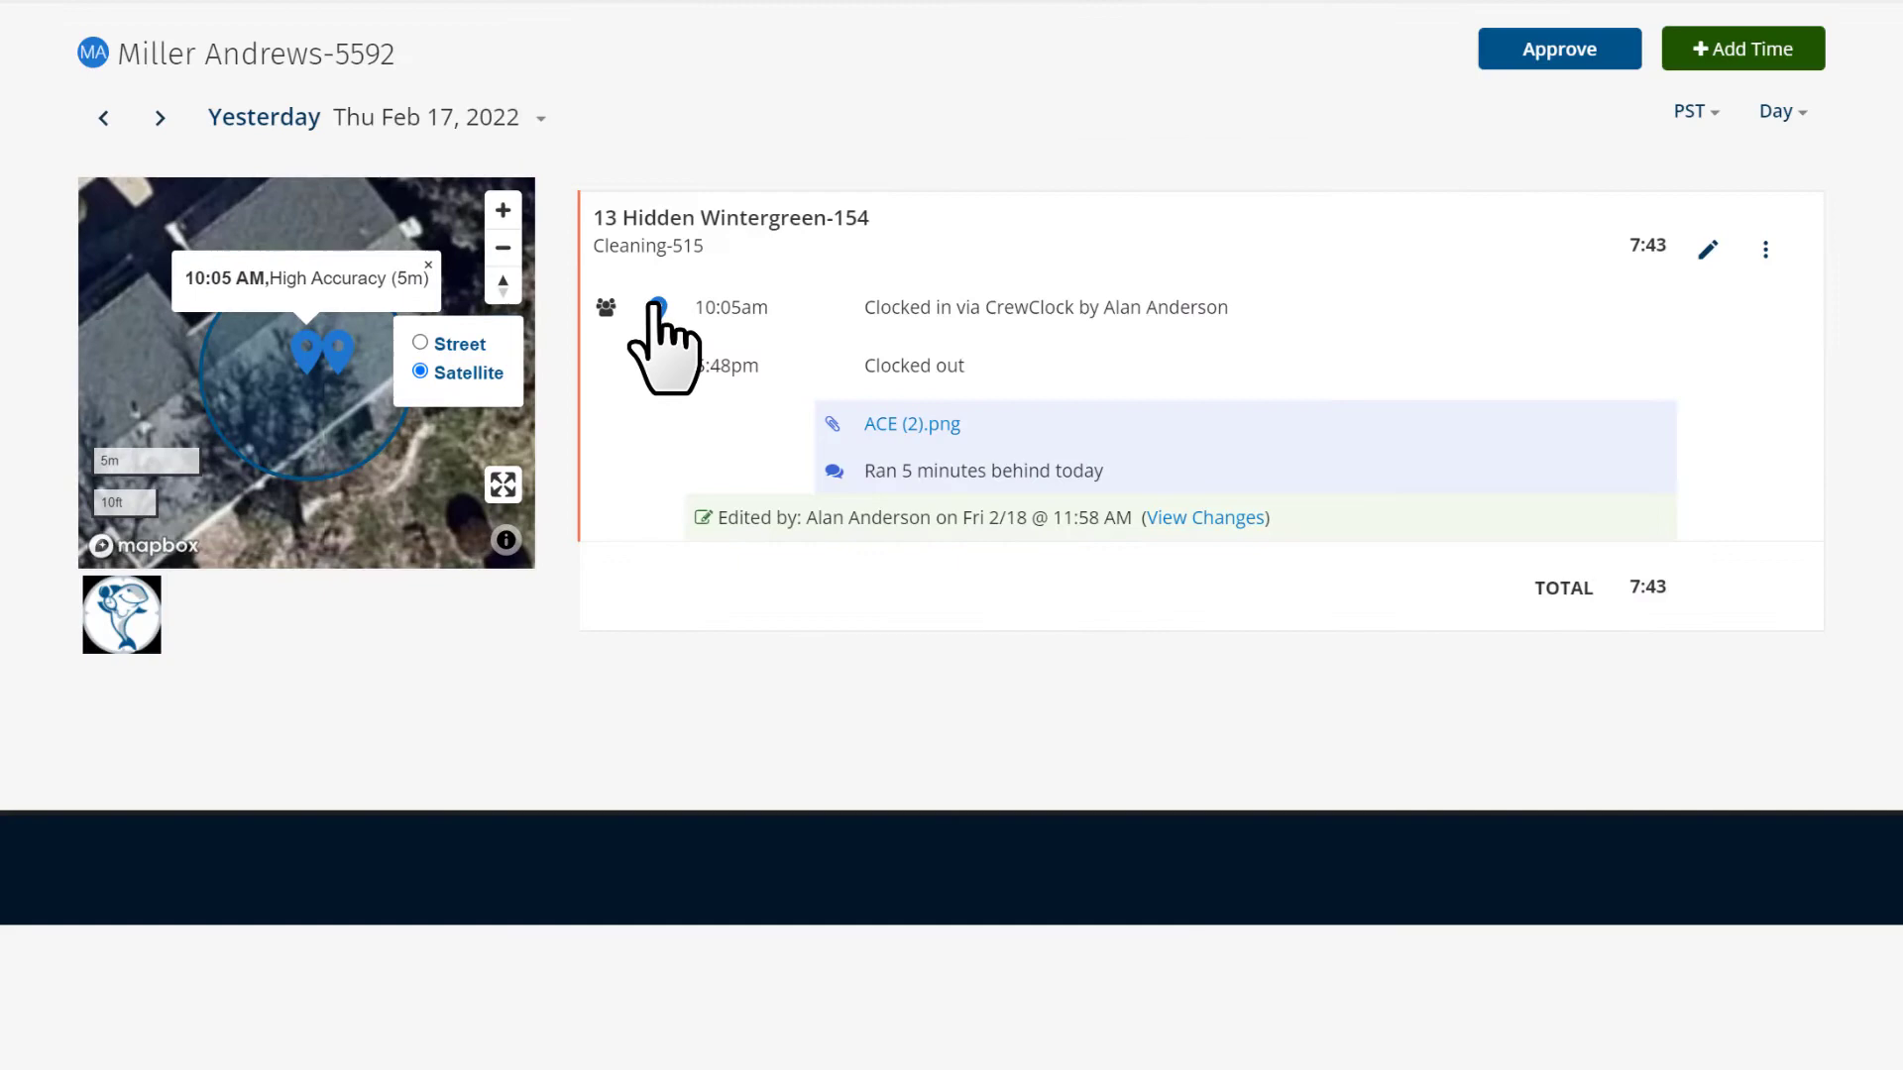
{"action": "left_click", "coordinate": [656, 365]}
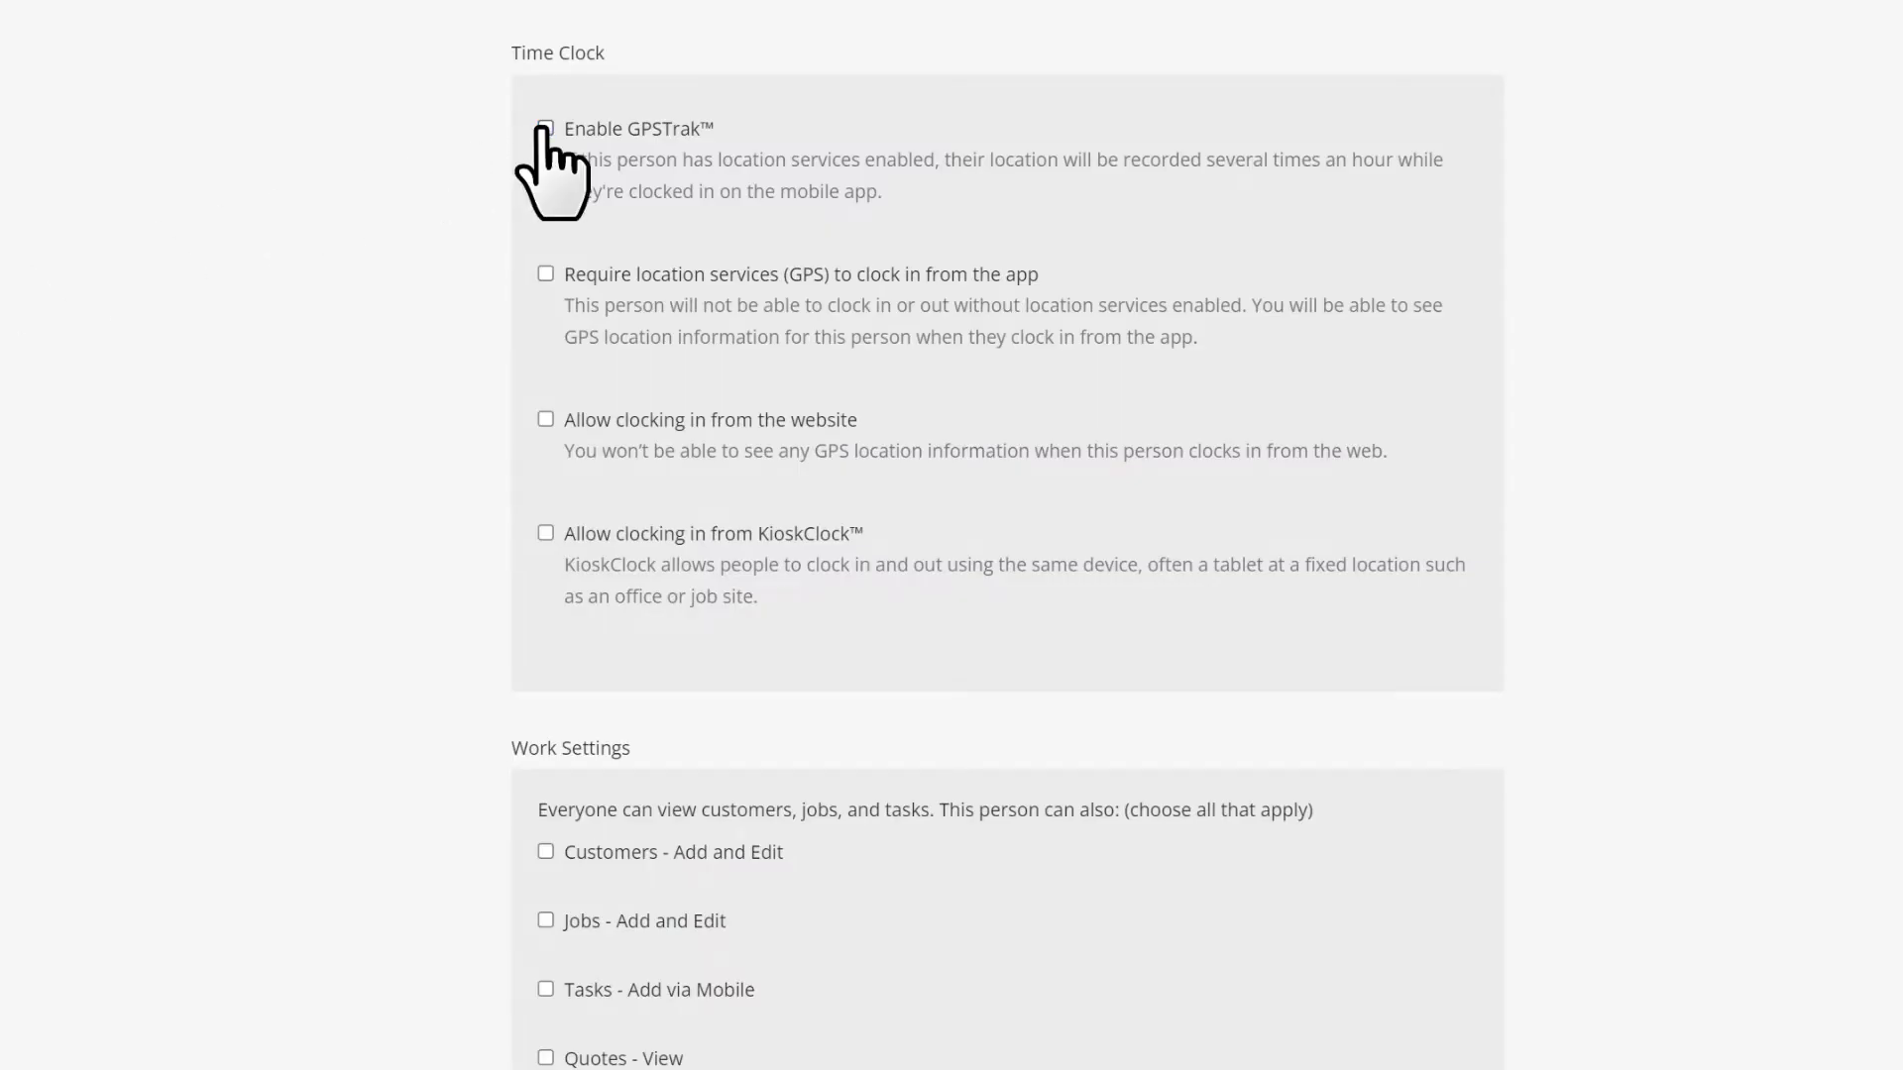
{"action": "mouse_move", "coordinate": [549, 317]}
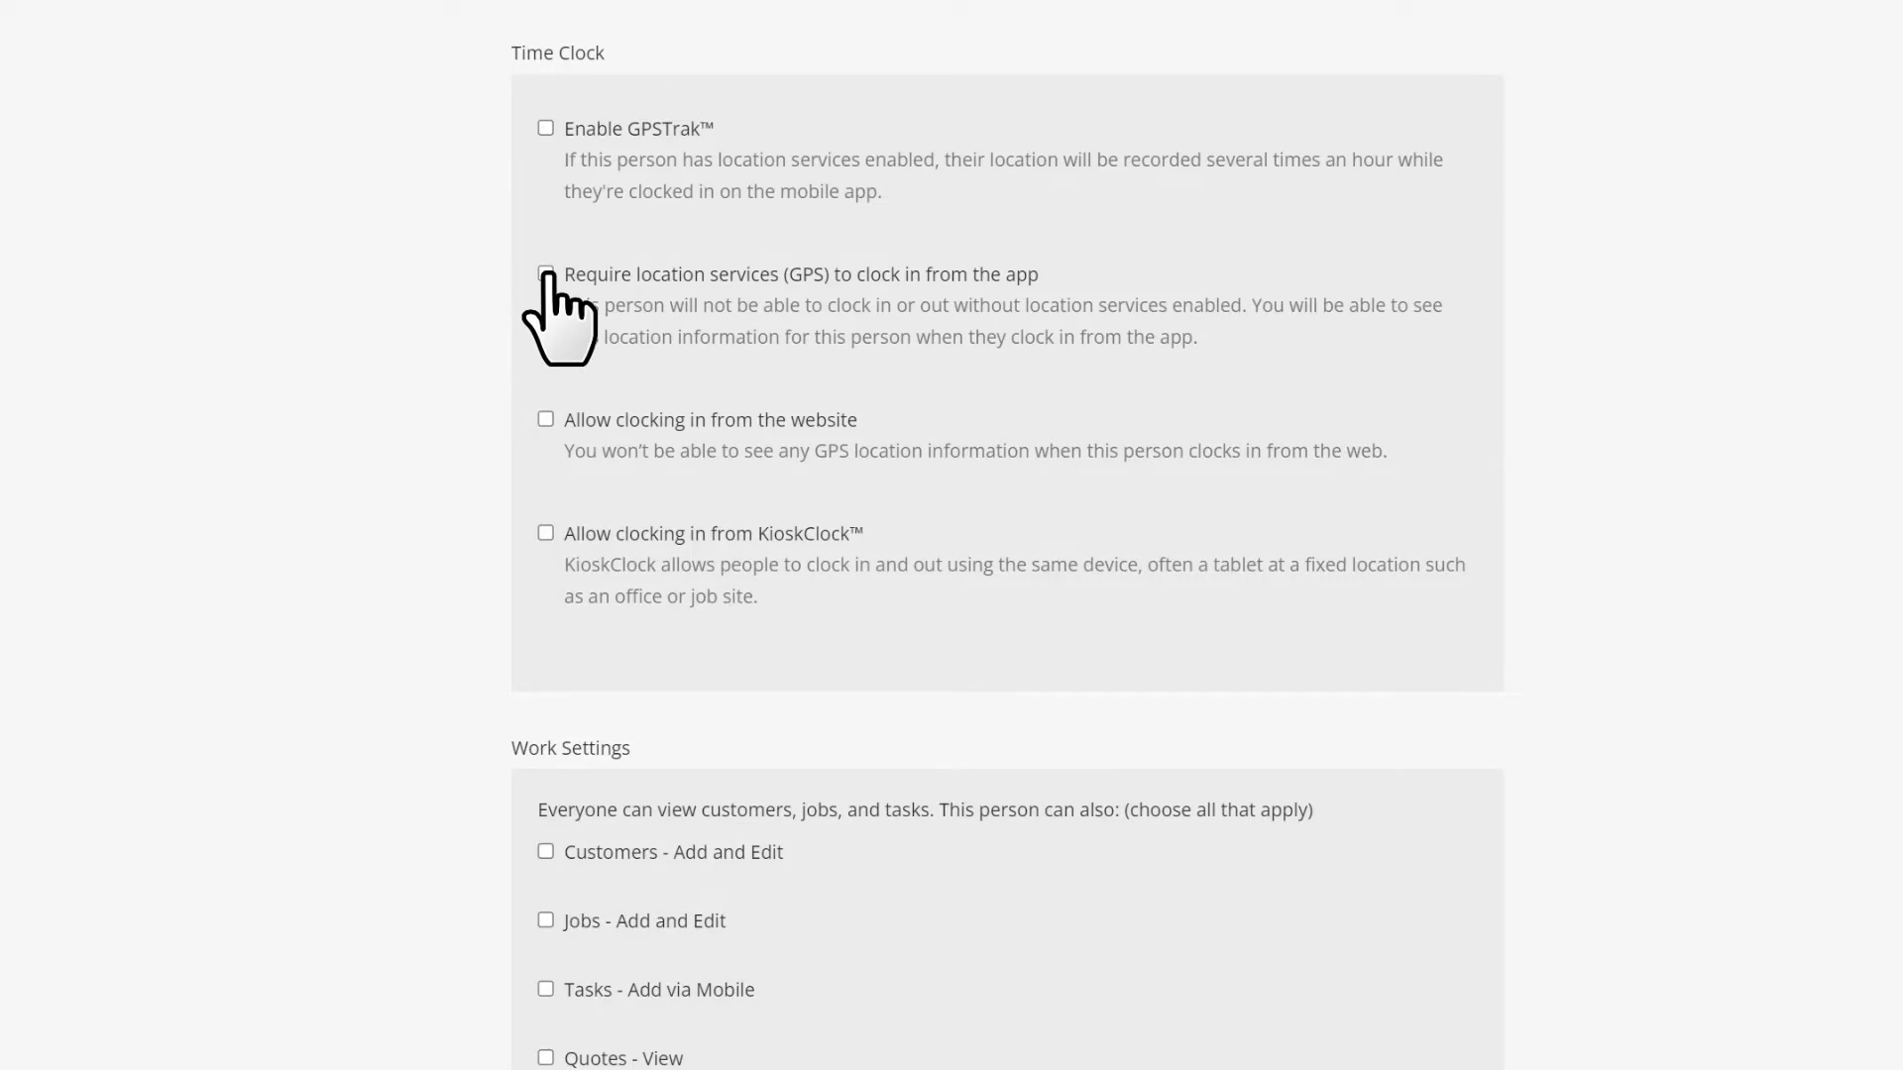
{"action": "left_click", "coordinate": [545, 274]}
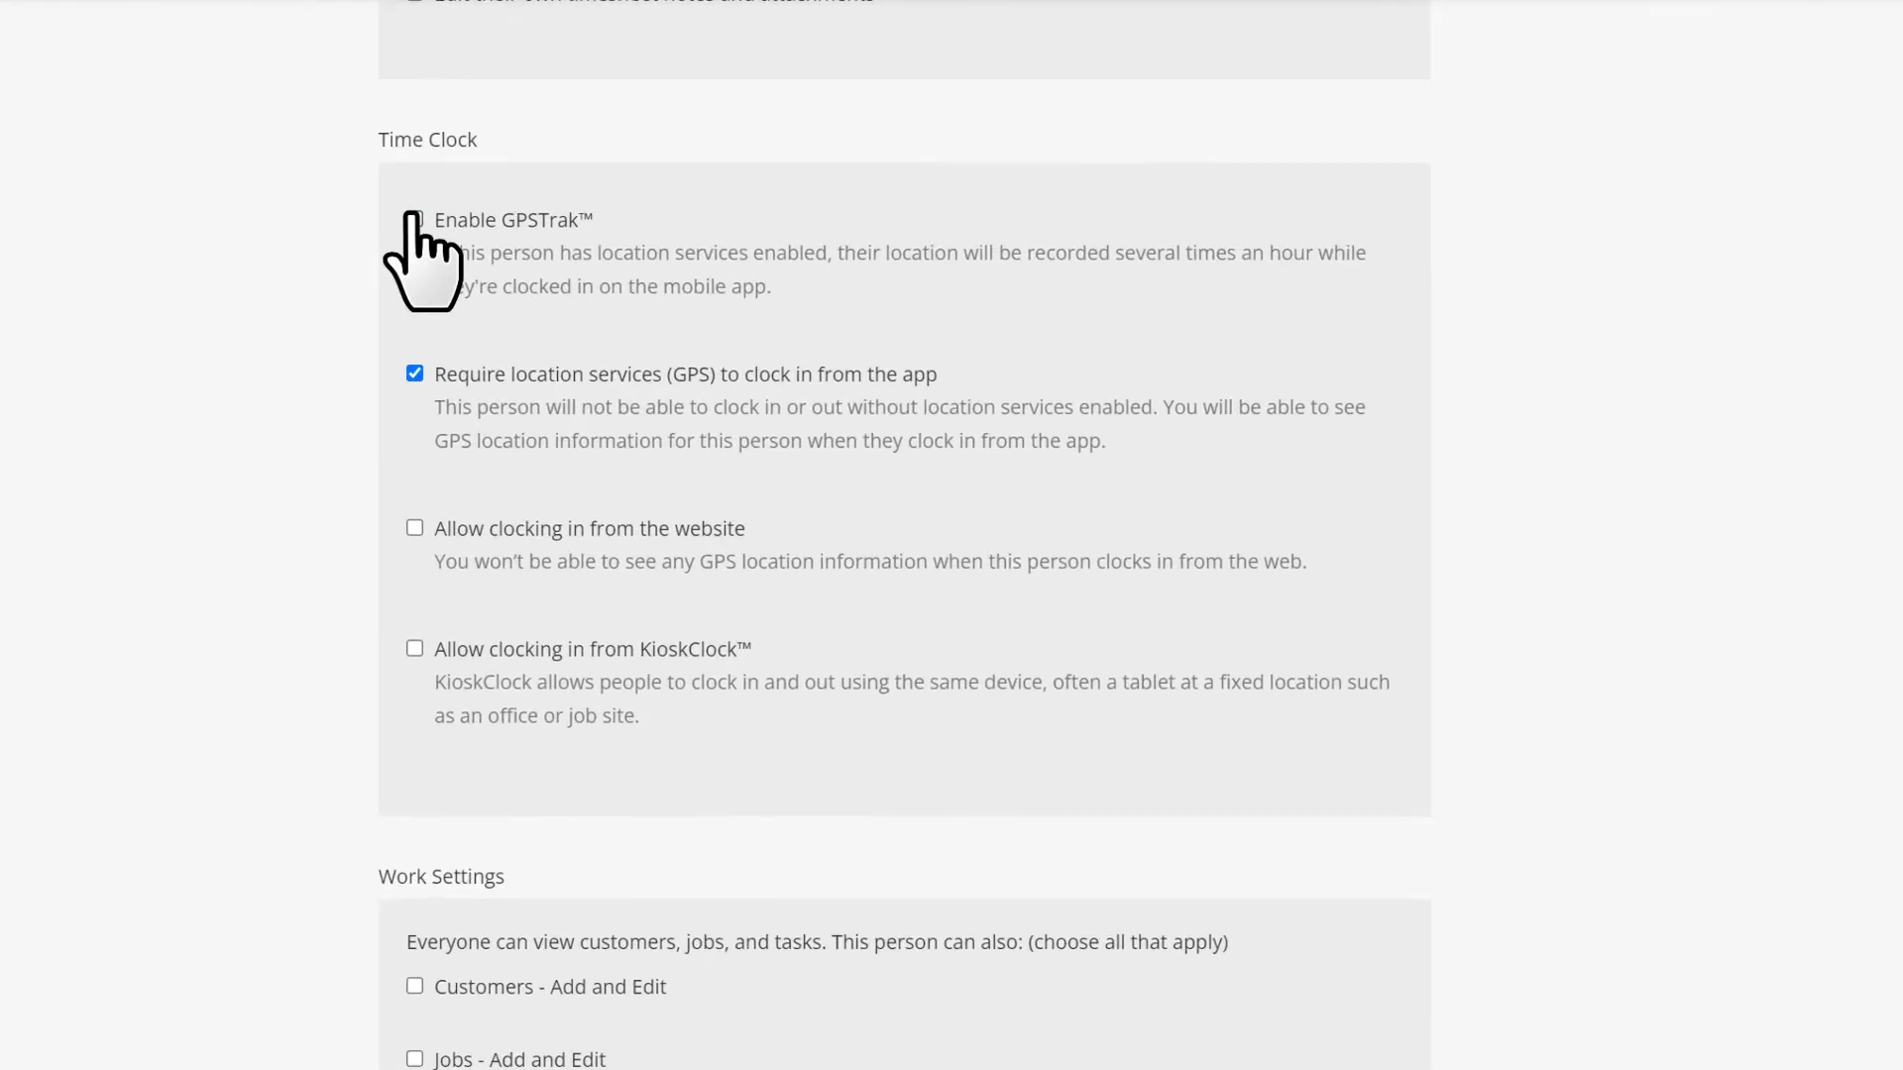
{"action": "left_click", "coordinate": [412, 373]}
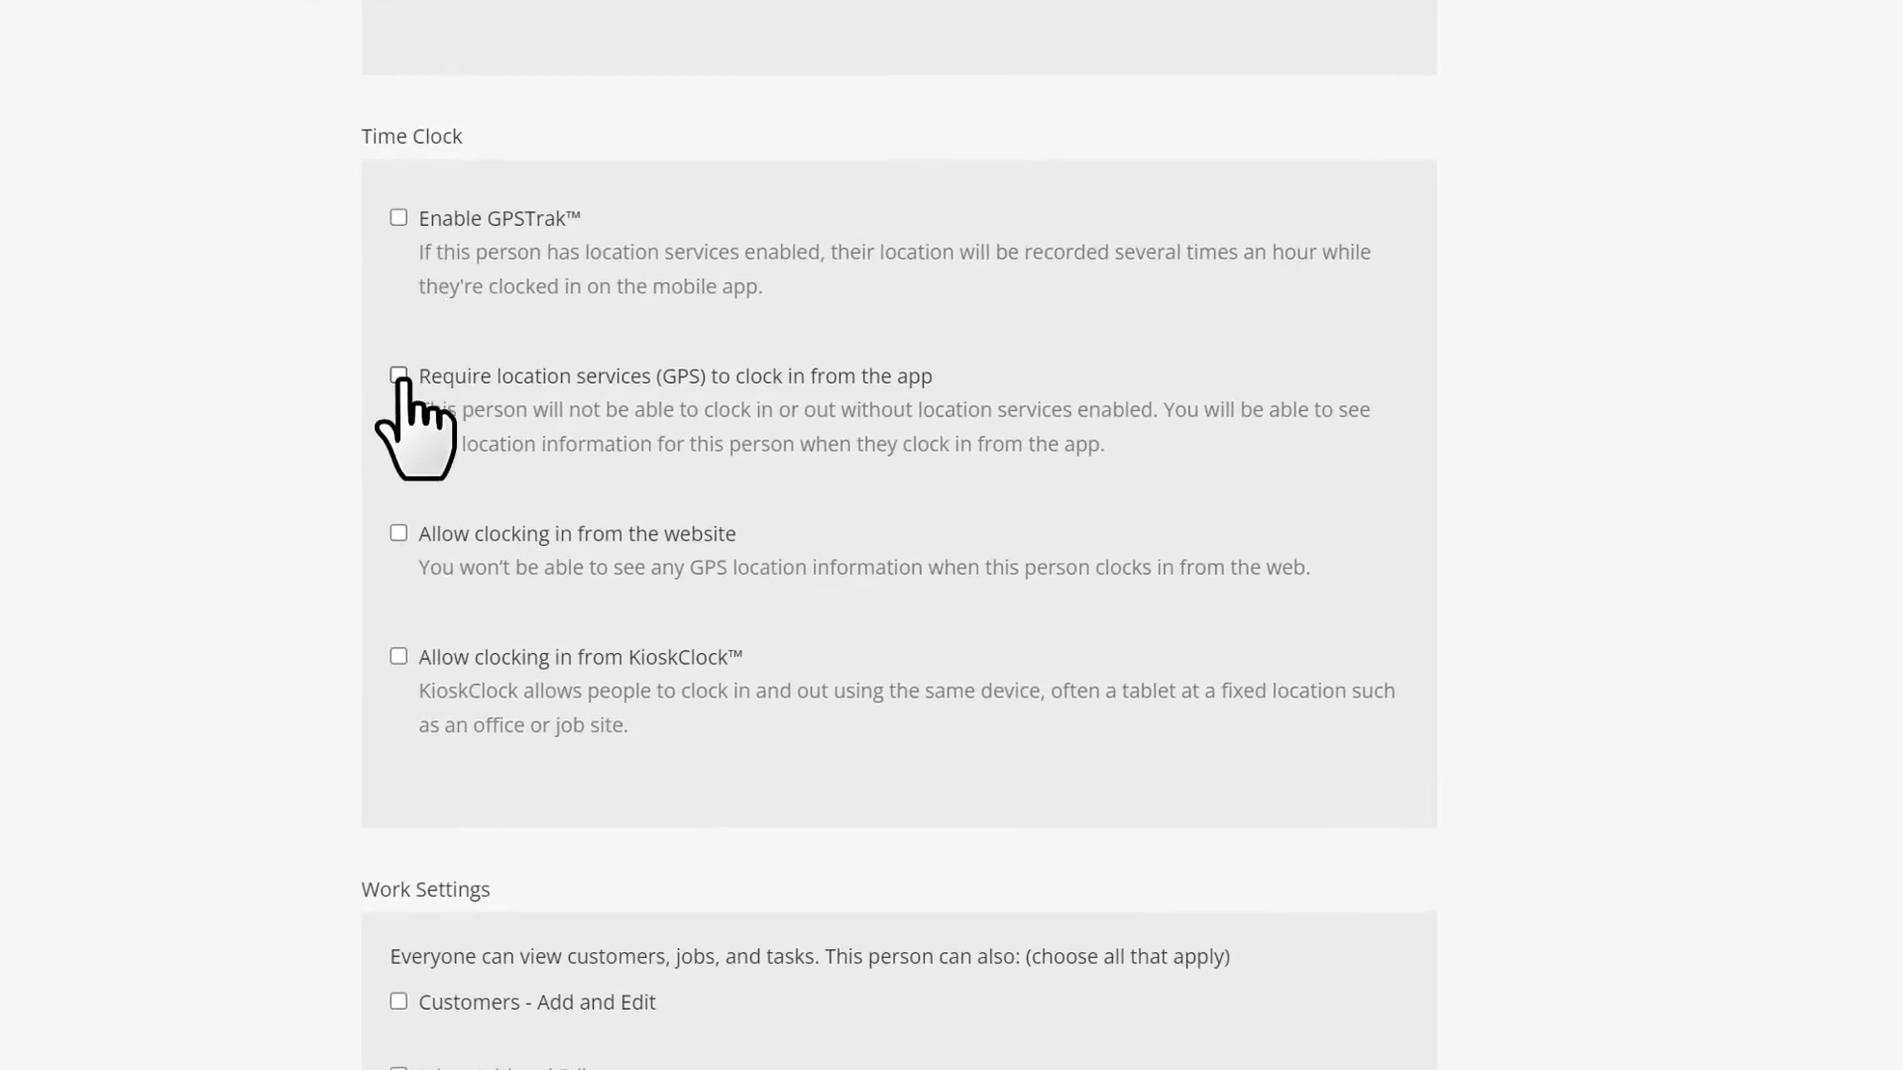